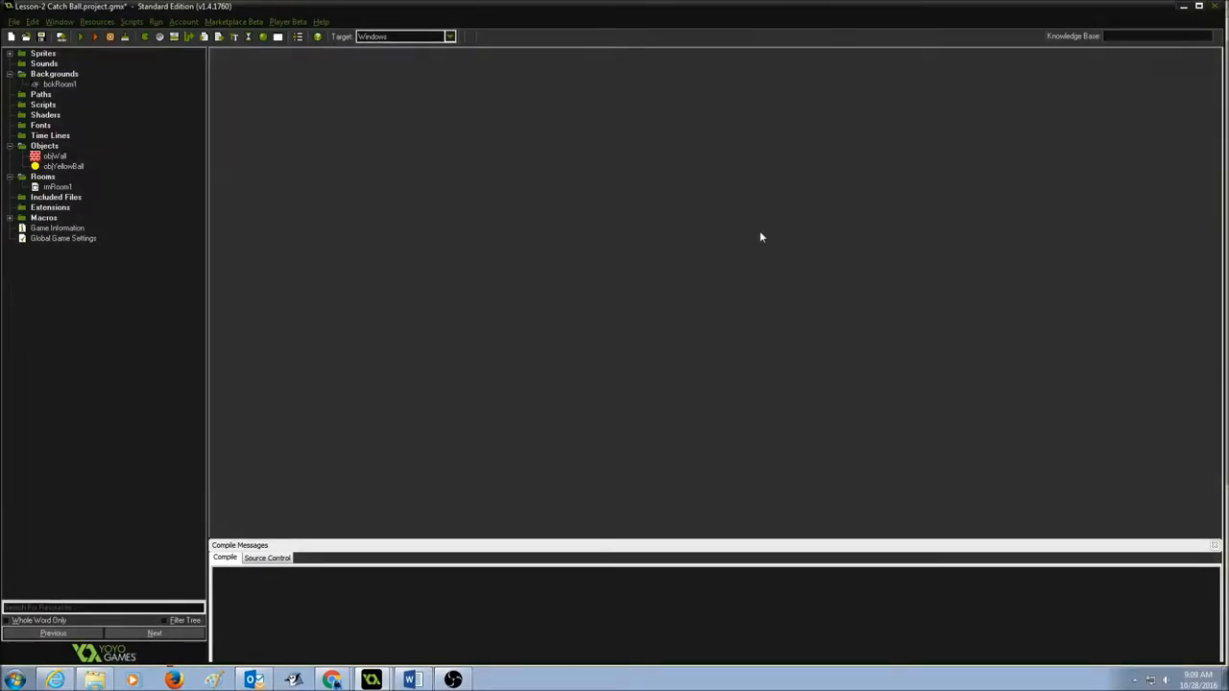
{"action": "mouse_move", "coordinate": [436, 247]}
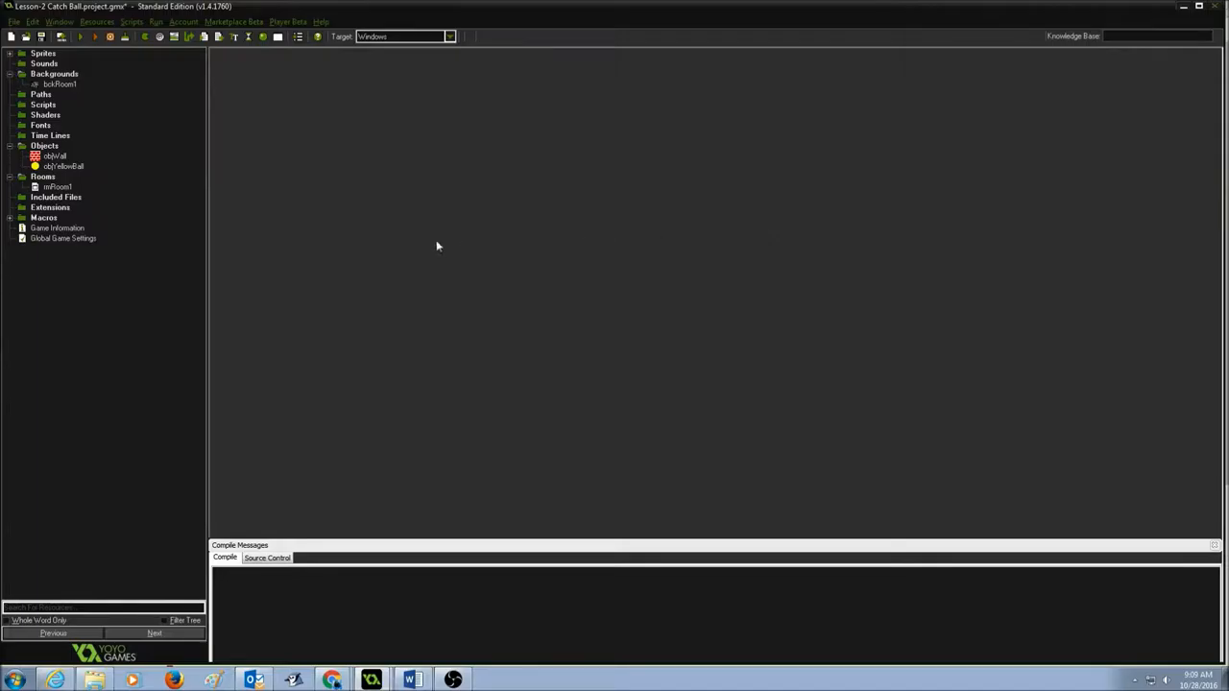
Step: Open rmRoom1 from the Rooms folder to view the brick maze with three yellow balls
{"action": "double_click", "coordinate": [57, 186]}
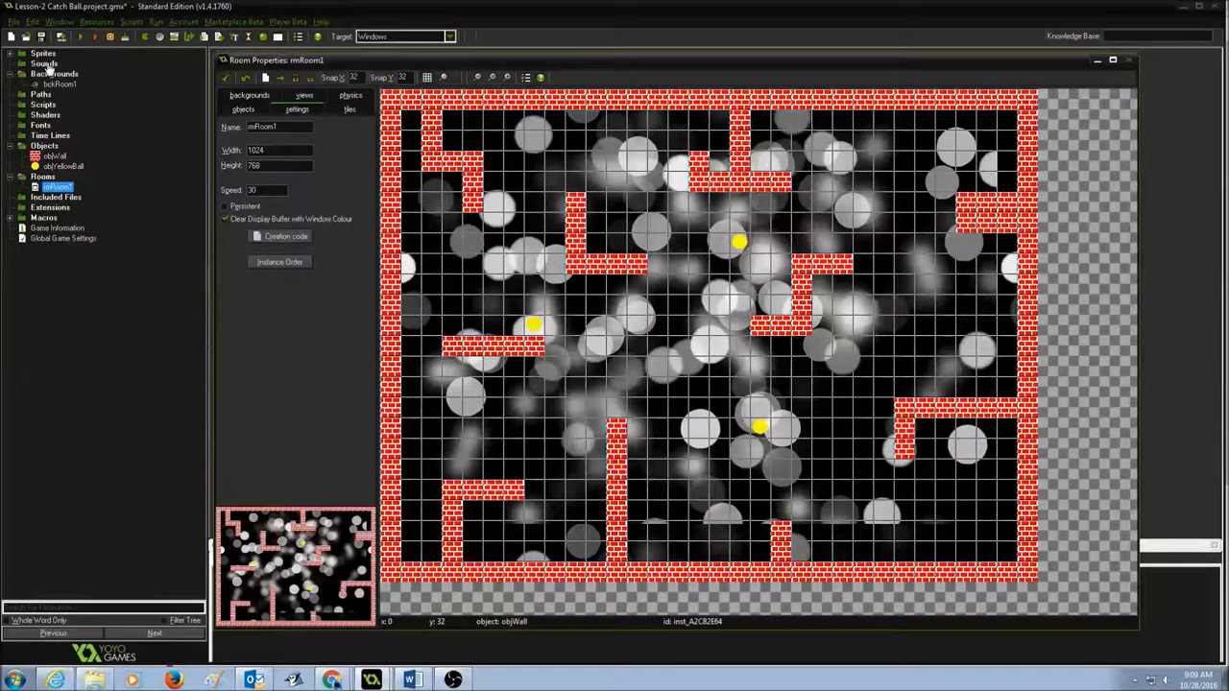
Step: Create a sound resource from the Sounds folder and name it sndClickBall
{"action": "right_click", "coordinate": [44, 62]}
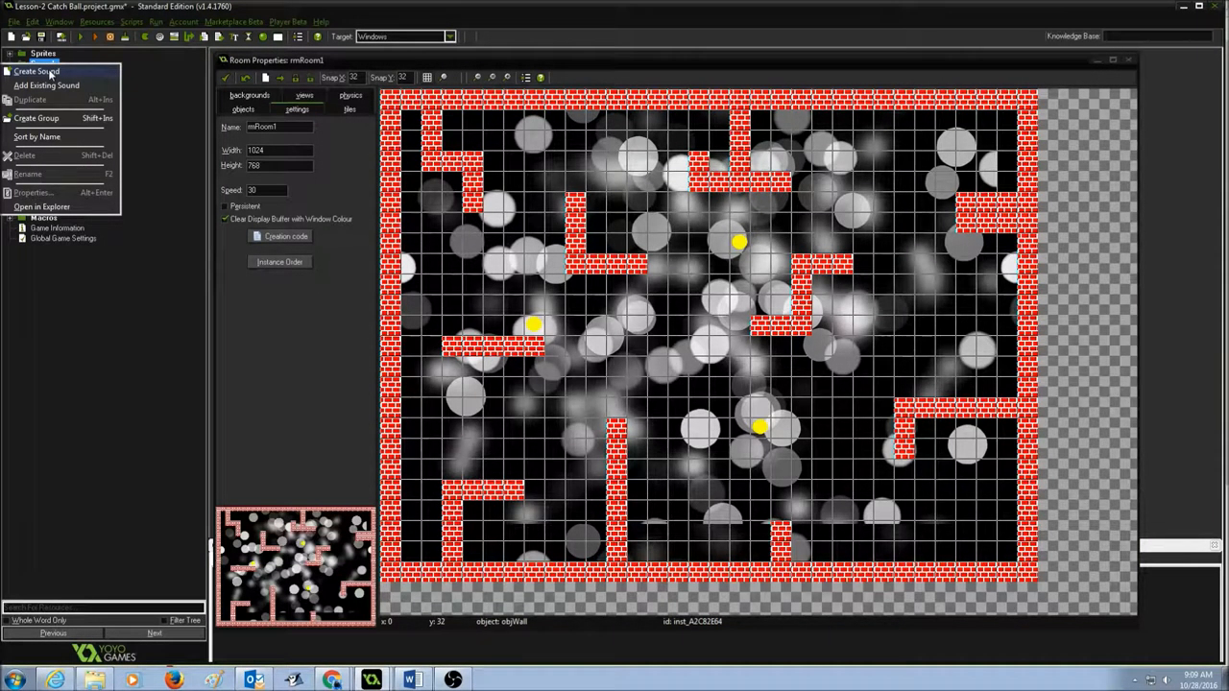
{"action": "left_click", "coordinate": [96, 21]}
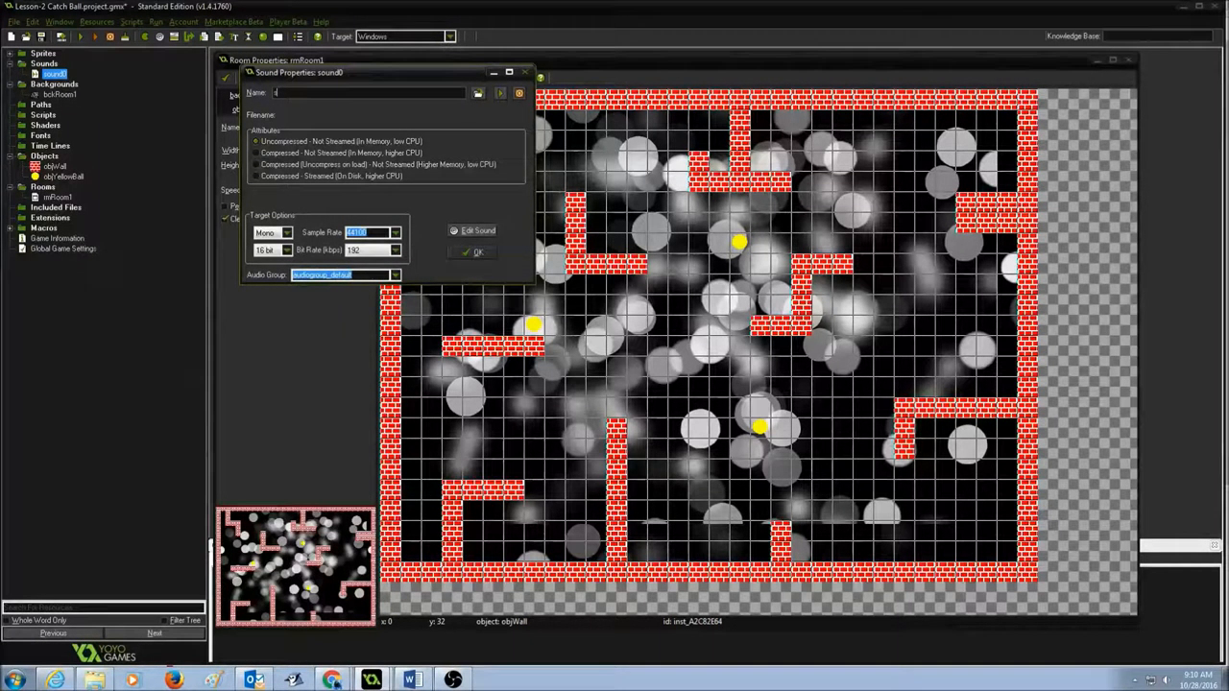
{"action": "type", "text": "sndClickBall"}
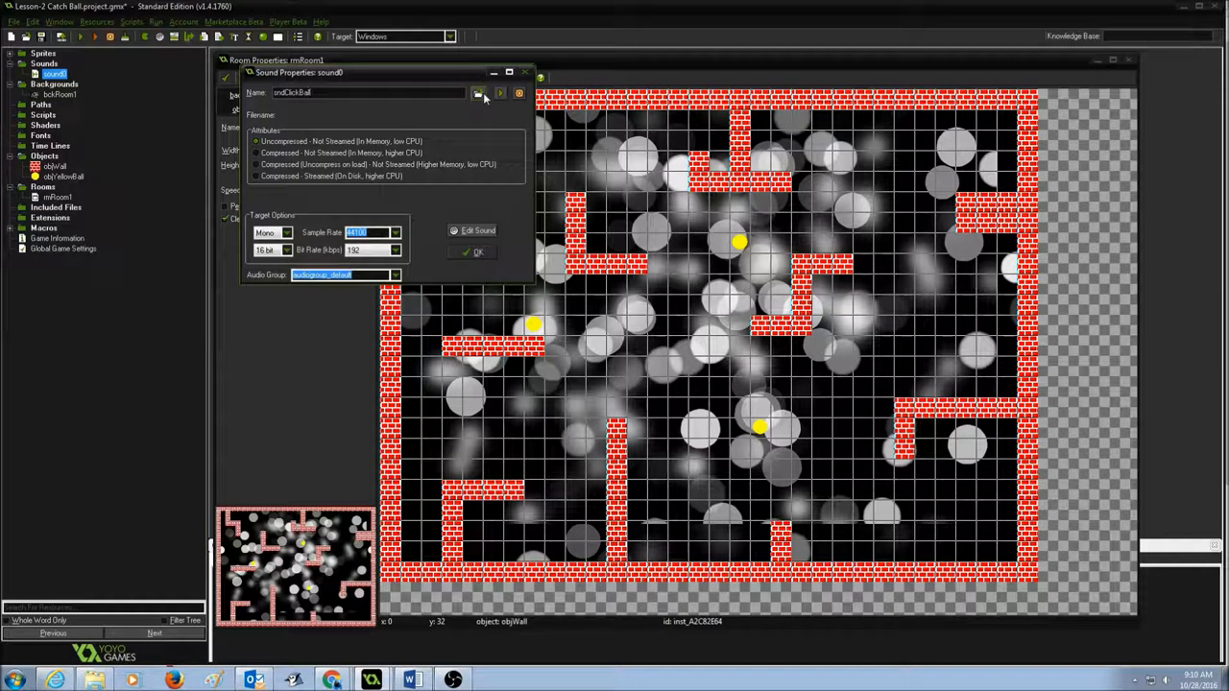
Step: Load Desktop > Sound-Music by jonathan > audio > se > Chime2.ogg into sndClickBall and confirm
{"action": "left_click", "coordinate": [478, 92]}
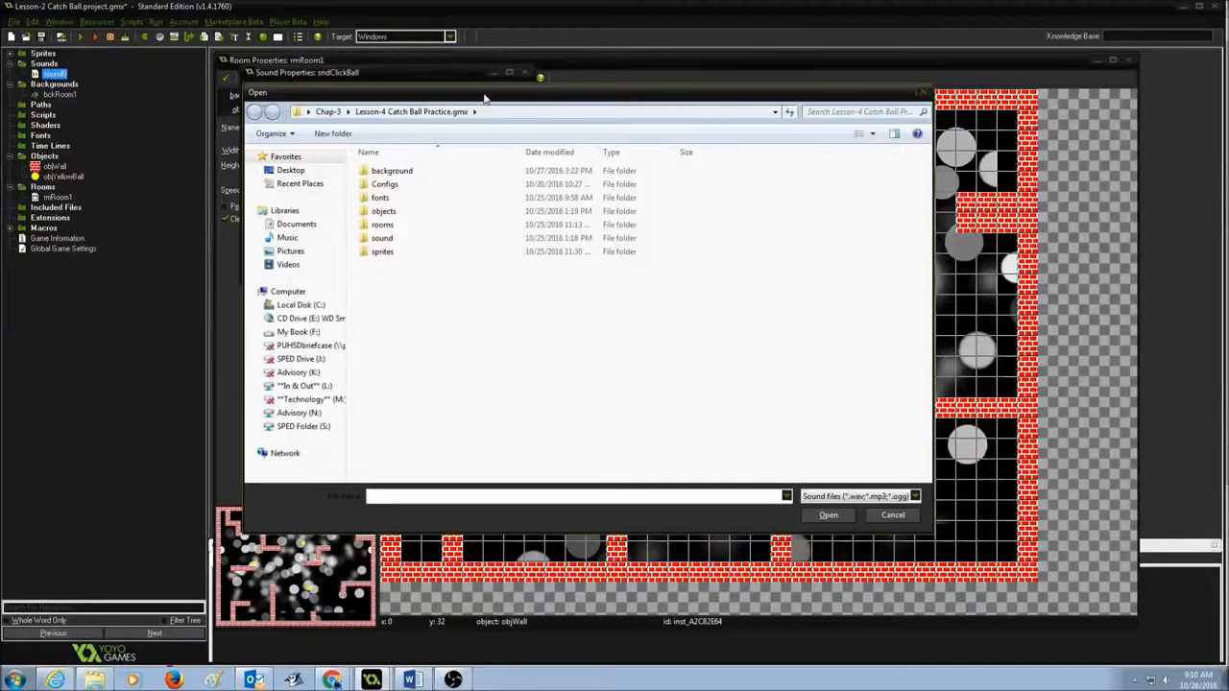
{"action": "left_click", "coordinate": [290, 170]}
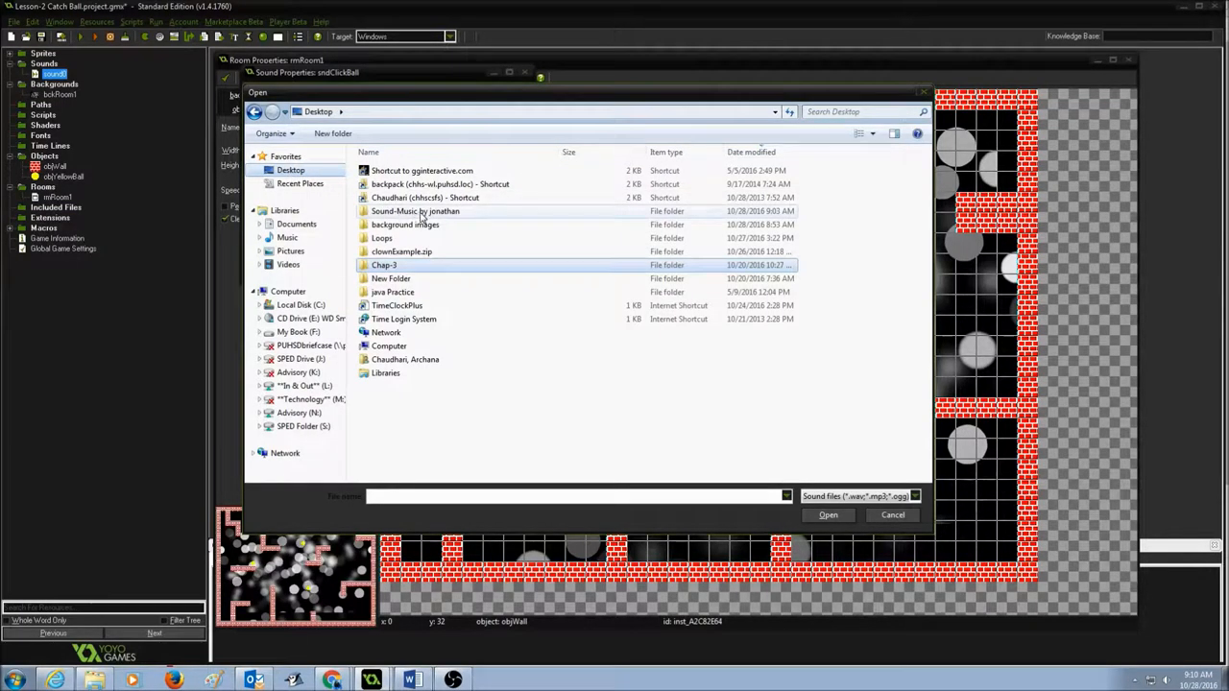
{"action": "mouse_move", "coordinate": [436, 219]}
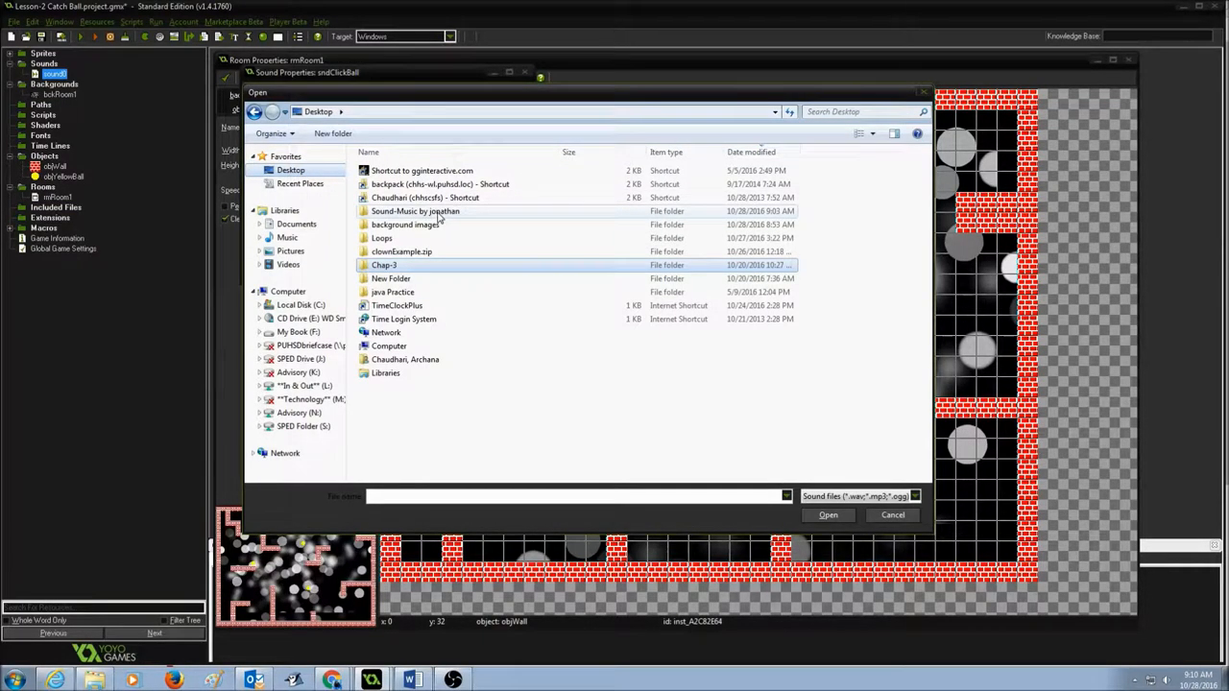
{"action": "double_click", "coordinate": [415, 210]}
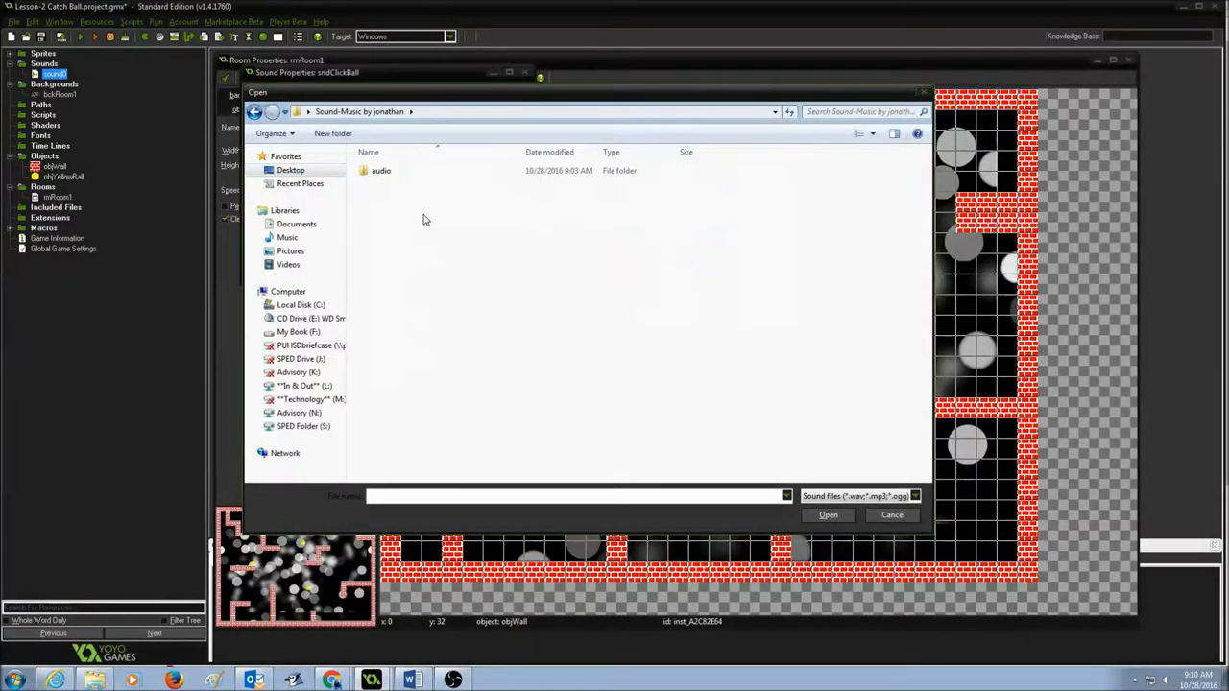
{"action": "double_click", "coordinate": [381, 170]}
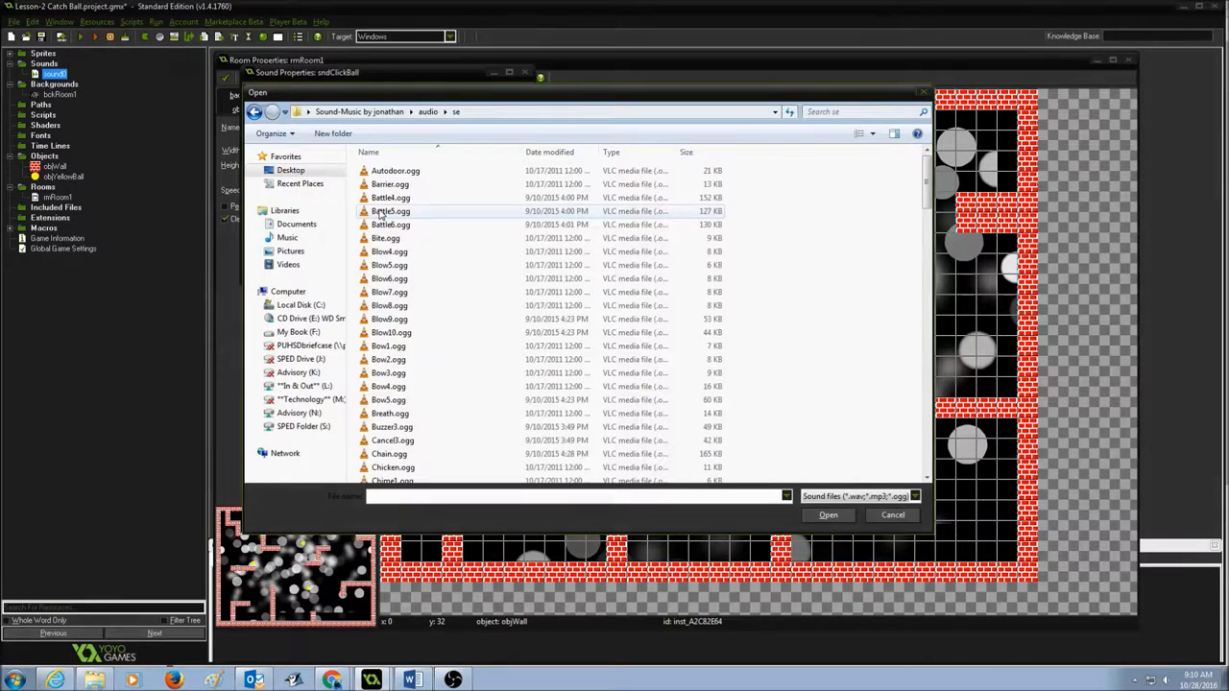
{"action": "scroll", "scroll_direction": "down", "scroll_amount": 3}
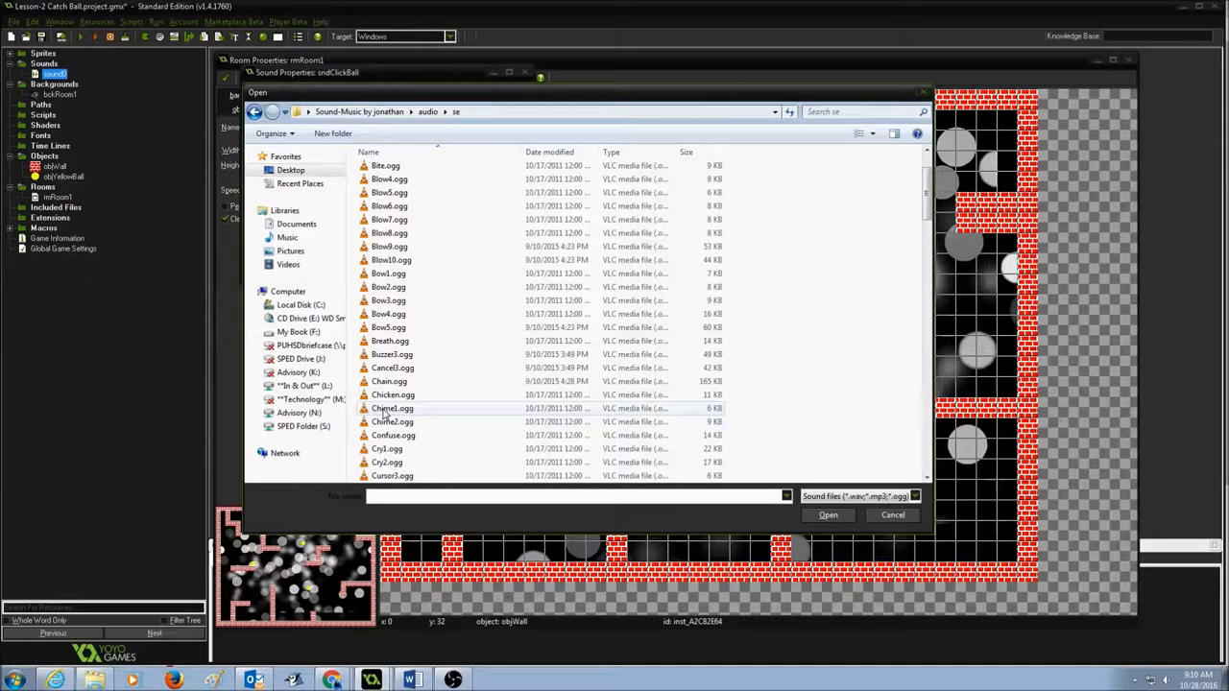
{"action": "left_click", "coordinate": [391, 422]}
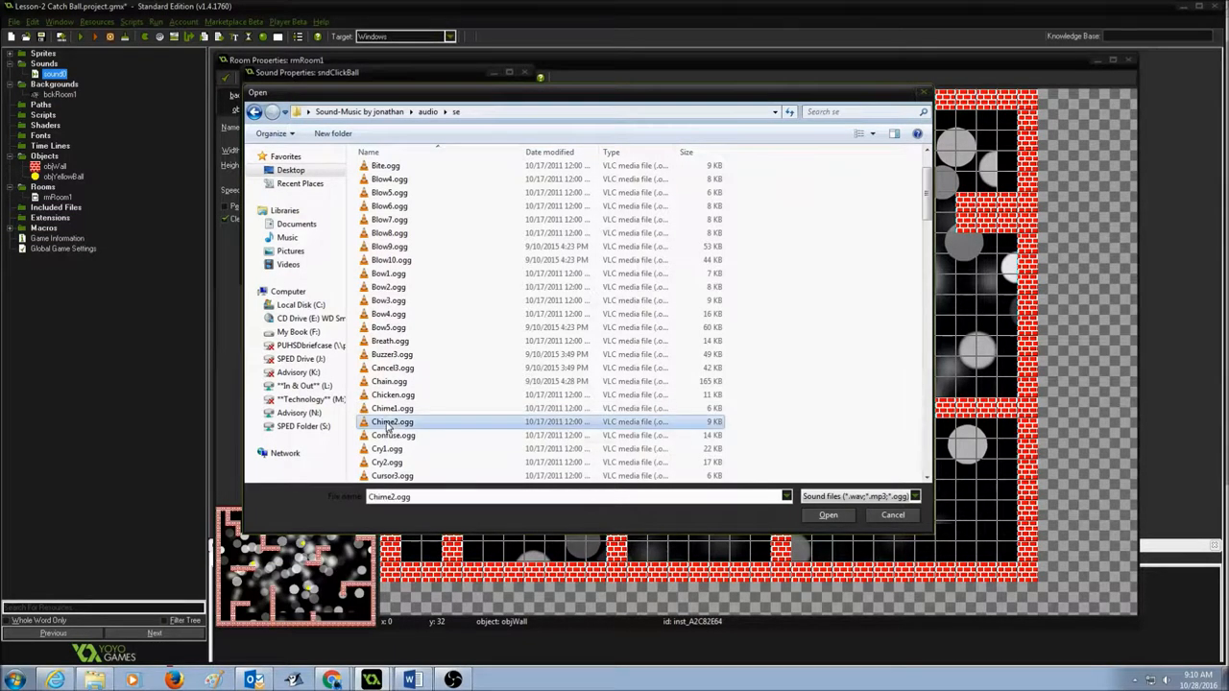
{"action": "left_click", "coordinate": [827, 514]}
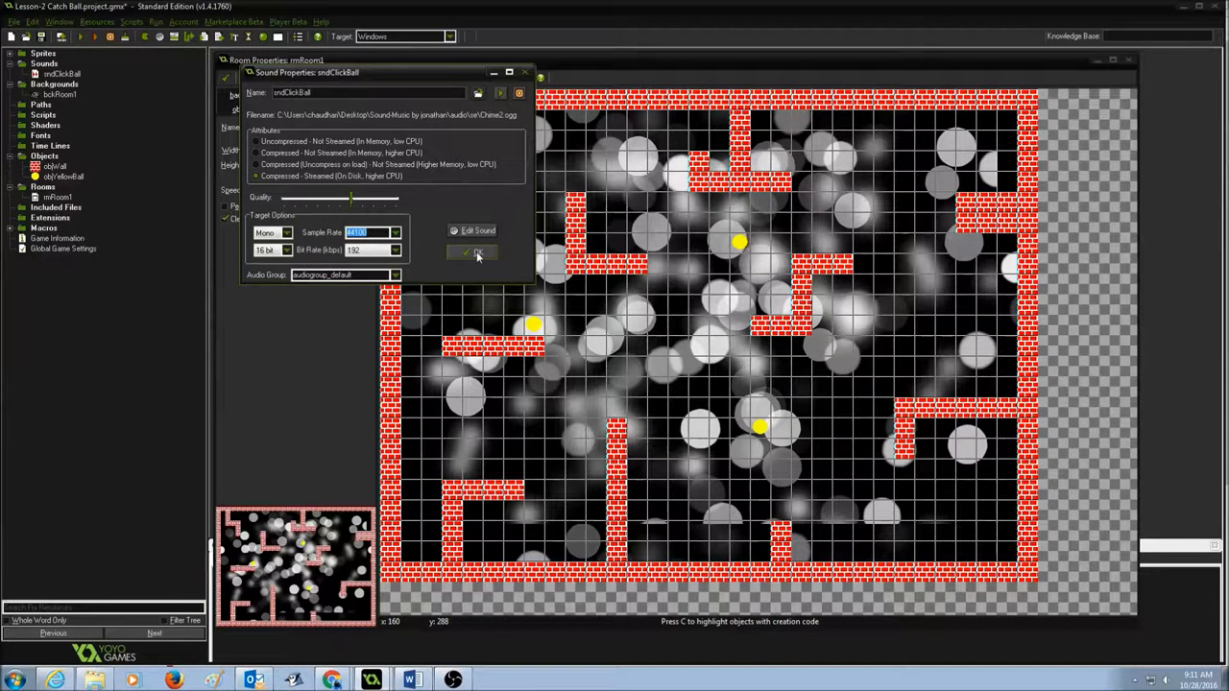
{"action": "left_click", "coordinate": [470, 253]}
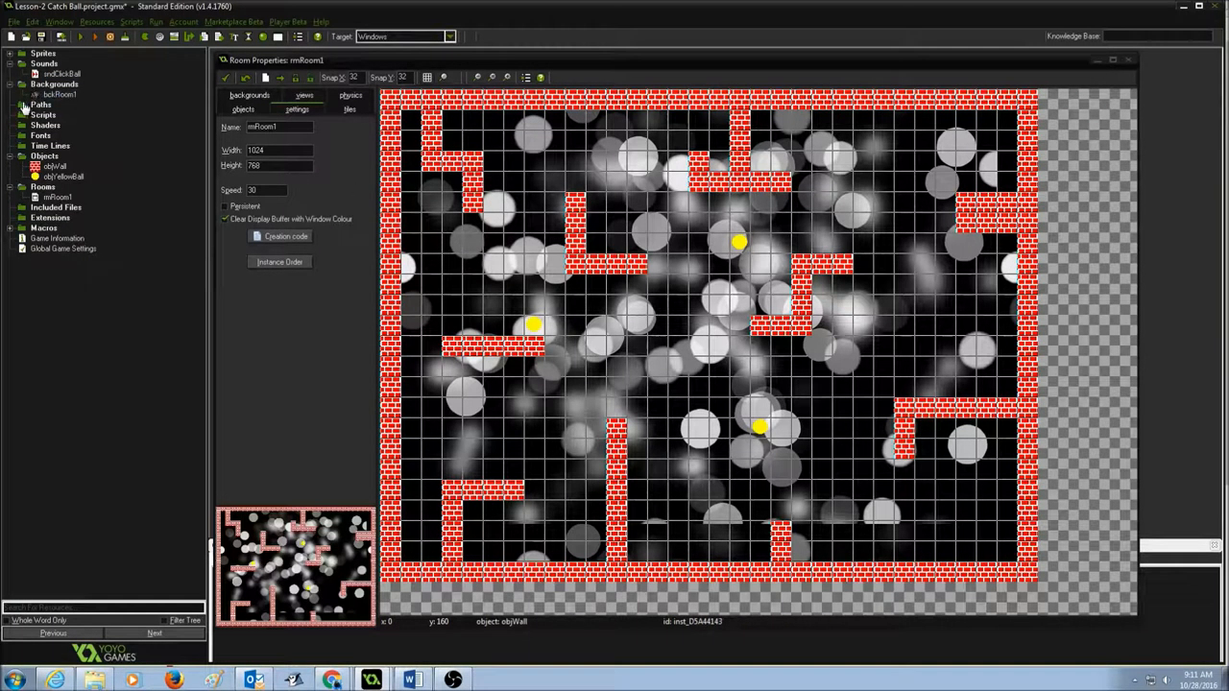
Step: Create a second sound resource named sndClickBall2 and start loading its audio file
{"action": "left_click", "coordinate": [59, 74]}
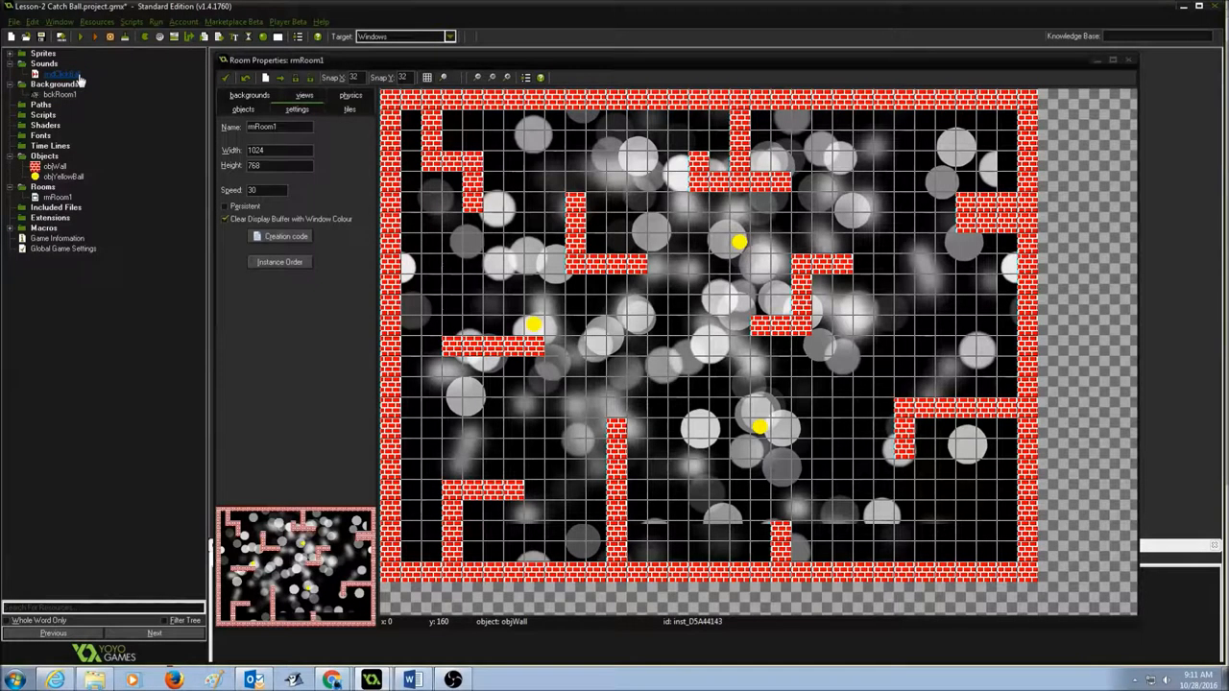
{"action": "left_click", "coordinate": [97, 22]}
{"action": "type", "text": "sndClickBall2"}
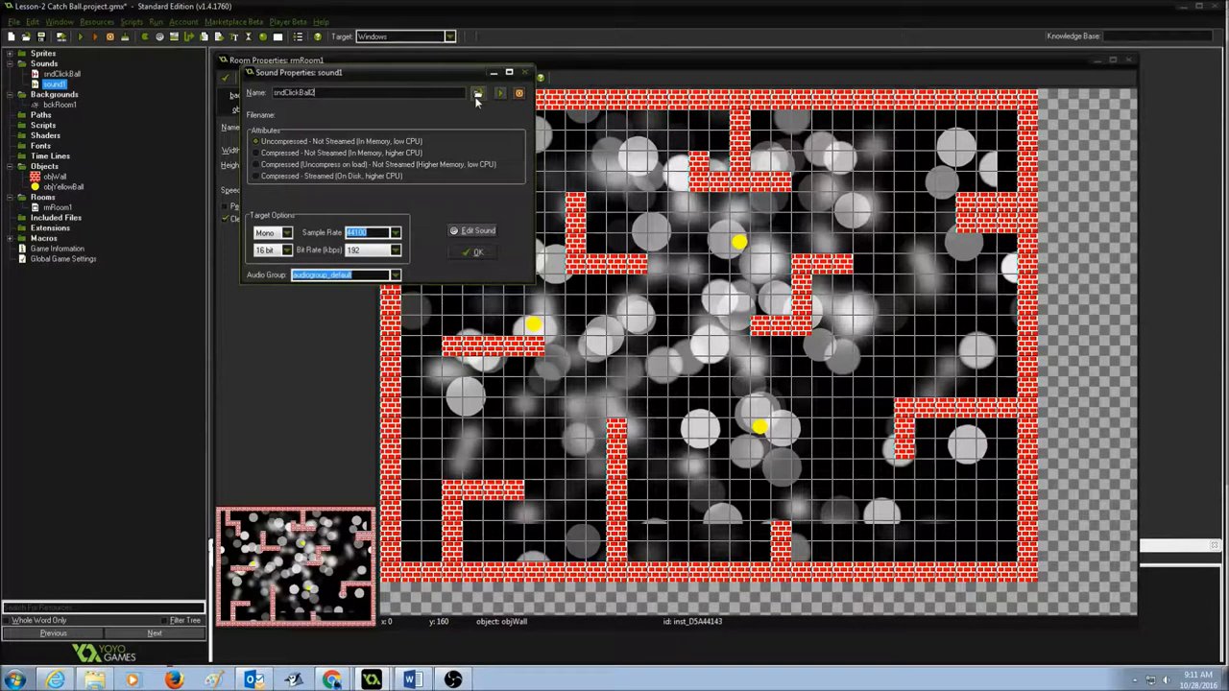
{"action": "left_click", "coordinate": [478, 92]}
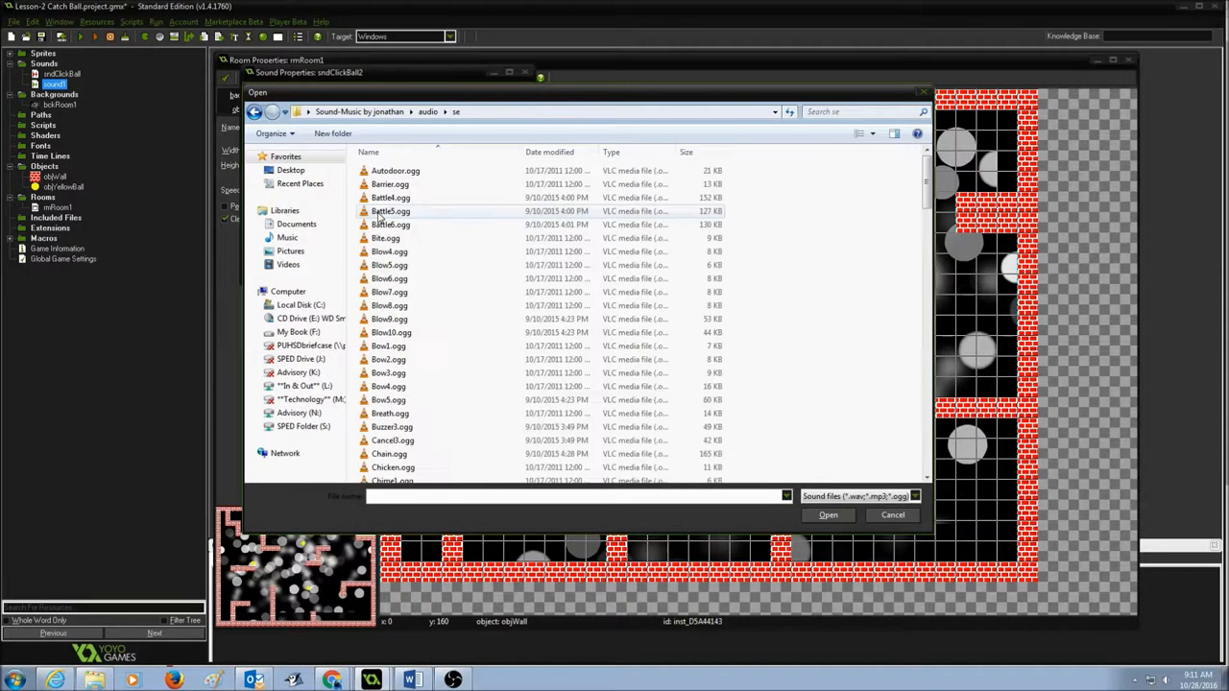
Step: Load Decision3.ogg into sndClickBall2 and confirm its sound properties
{"action": "scroll", "scroll_direction": "down", "scroll_amount": 3}
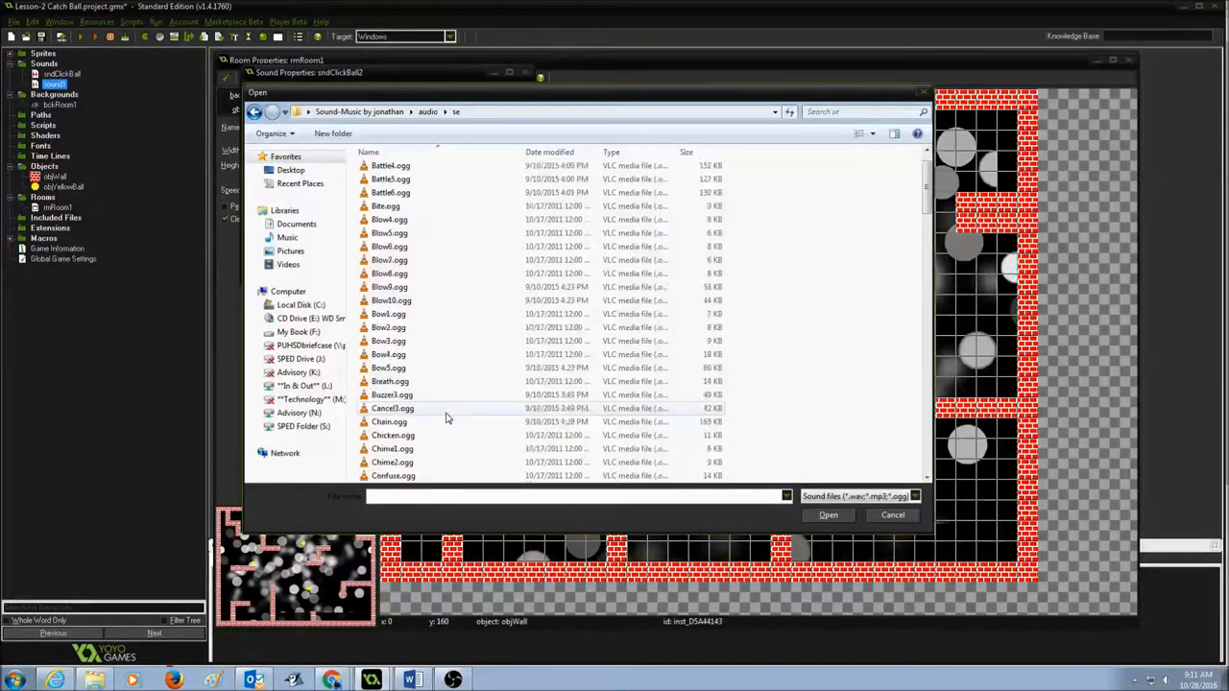
{"action": "scroll", "scroll_direction": "down", "scroll_amount": 3}
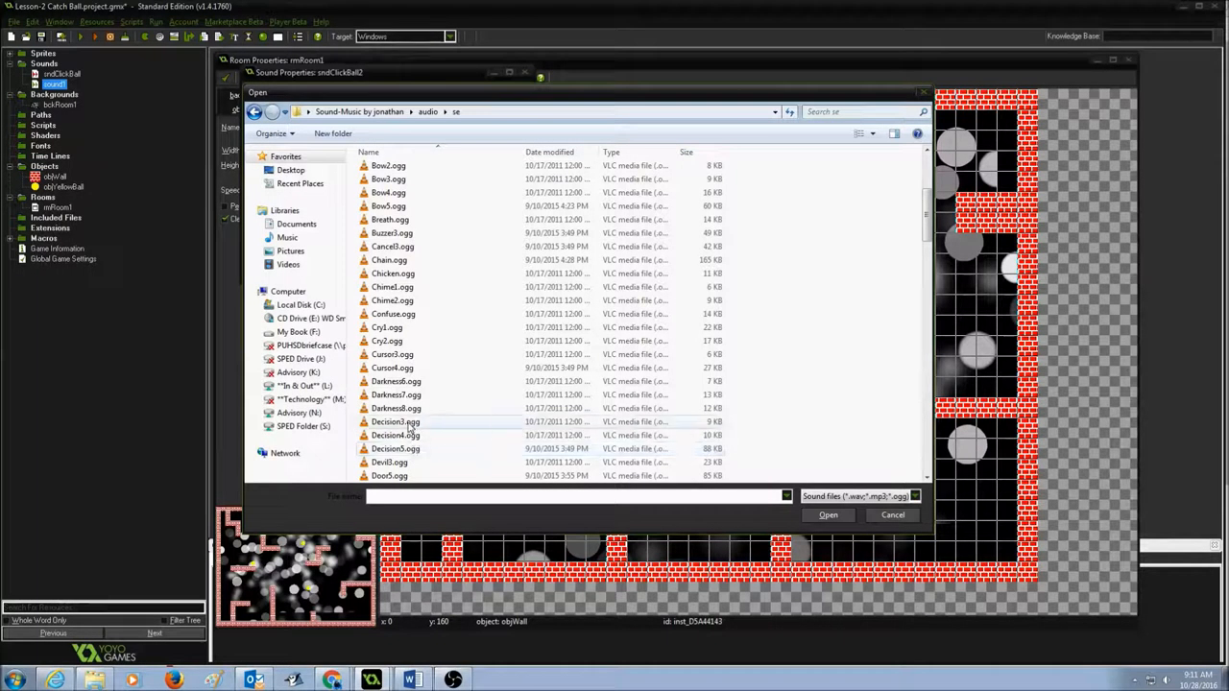
{"action": "left_click", "coordinate": [394, 421]}
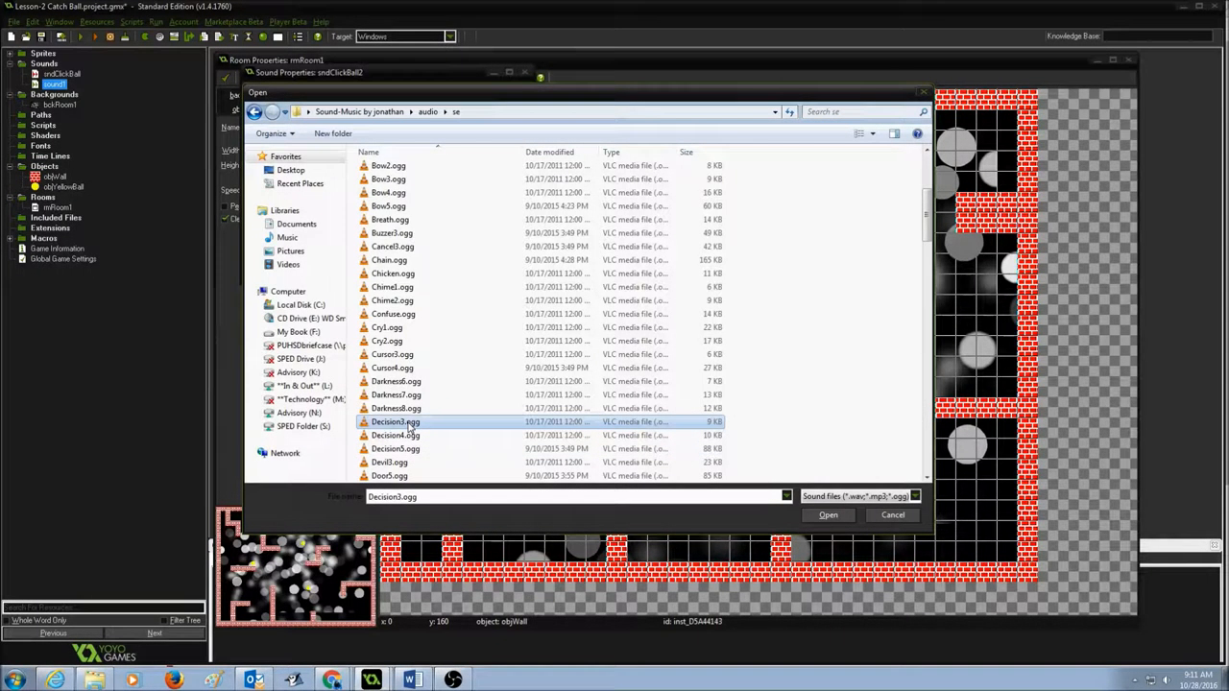
{"action": "left_click", "coordinate": [828, 515]}
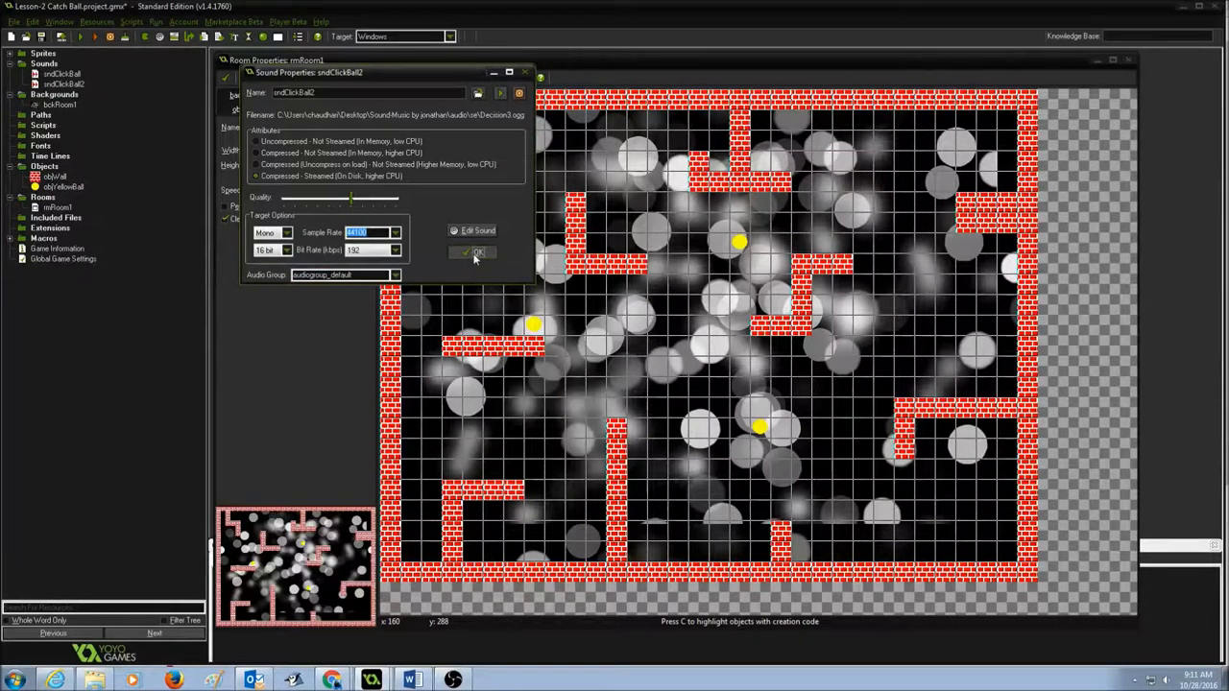
{"action": "left_click", "coordinate": [472, 252]}
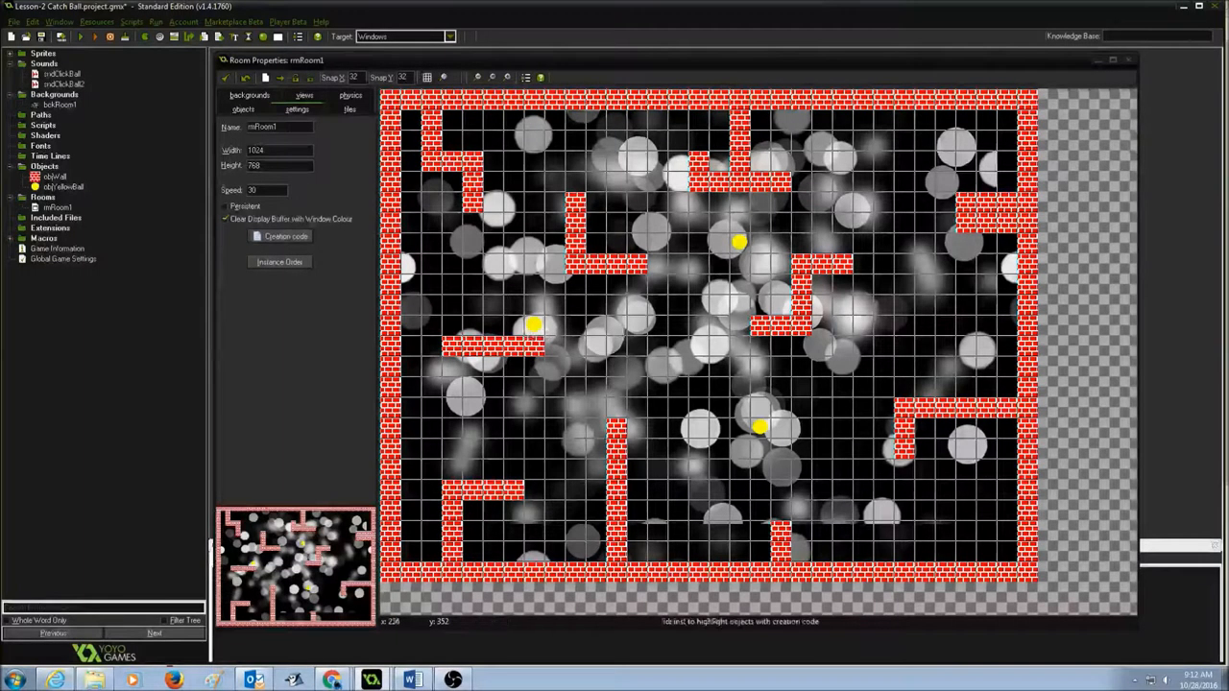
{"action": "mouse_move", "coordinate": [534, 325]}
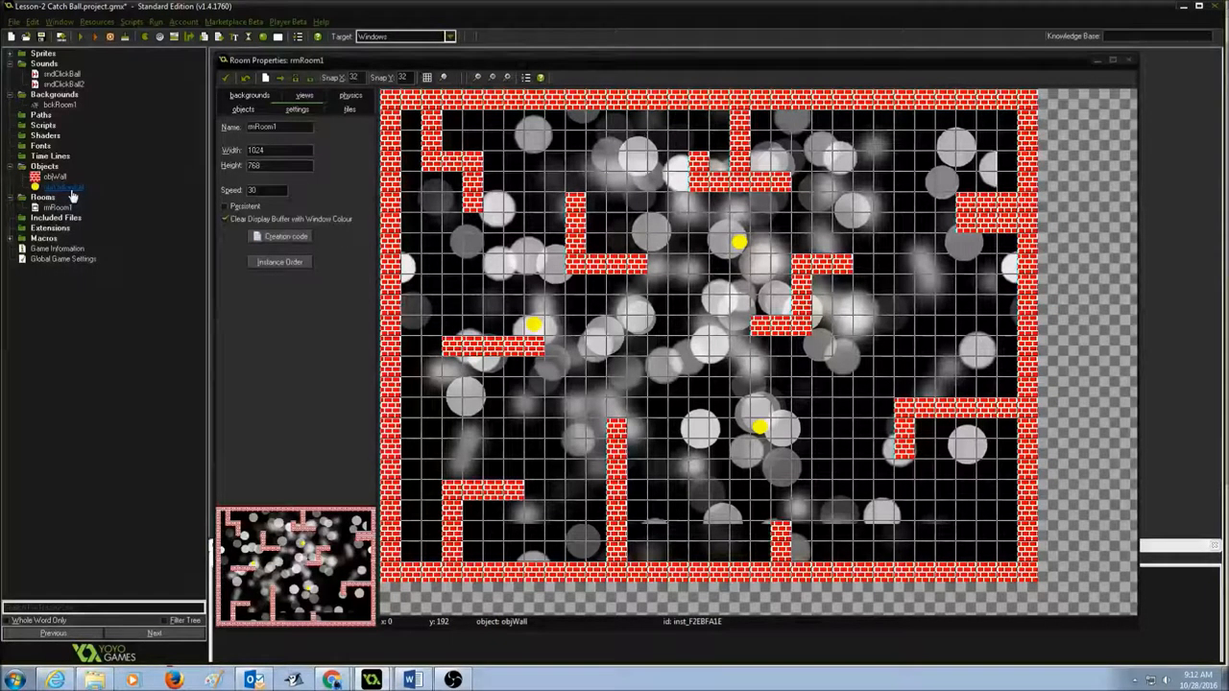
Step: Open objYellowBall and select its Left Pressed event to see the Play Sound and Destroy actions
{"action": "double_click", "coordinate": [58, 186]}
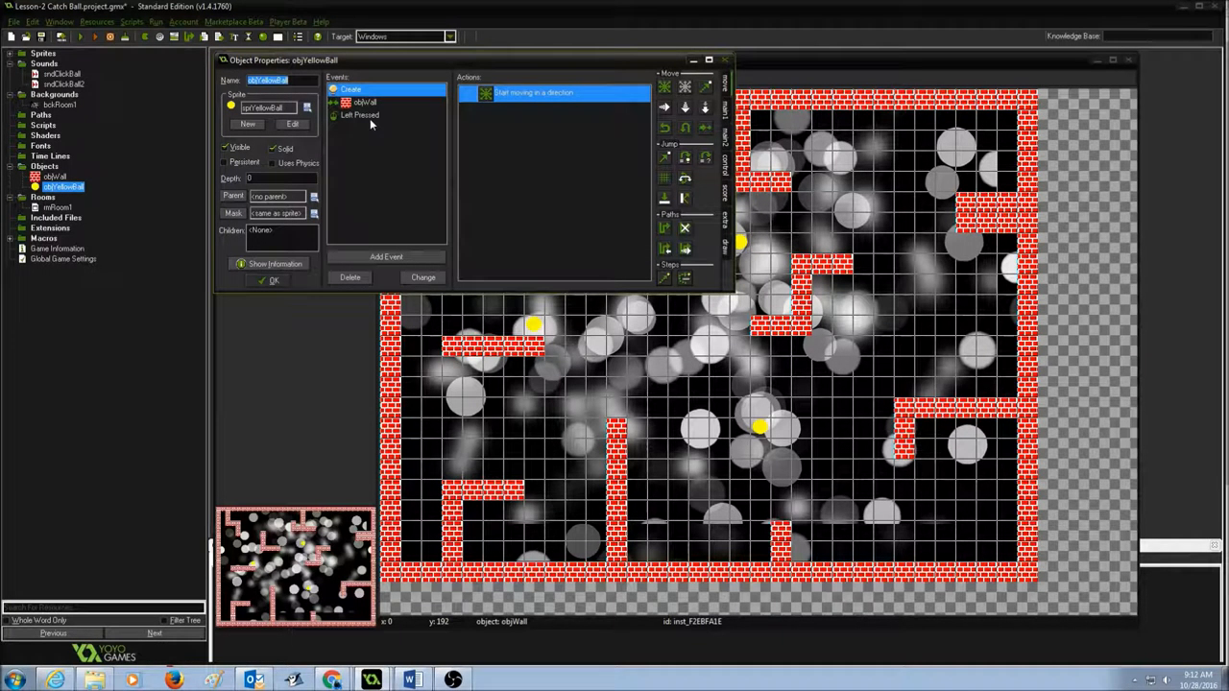
{"action": "left_click", "coordinate": [360, 114]}
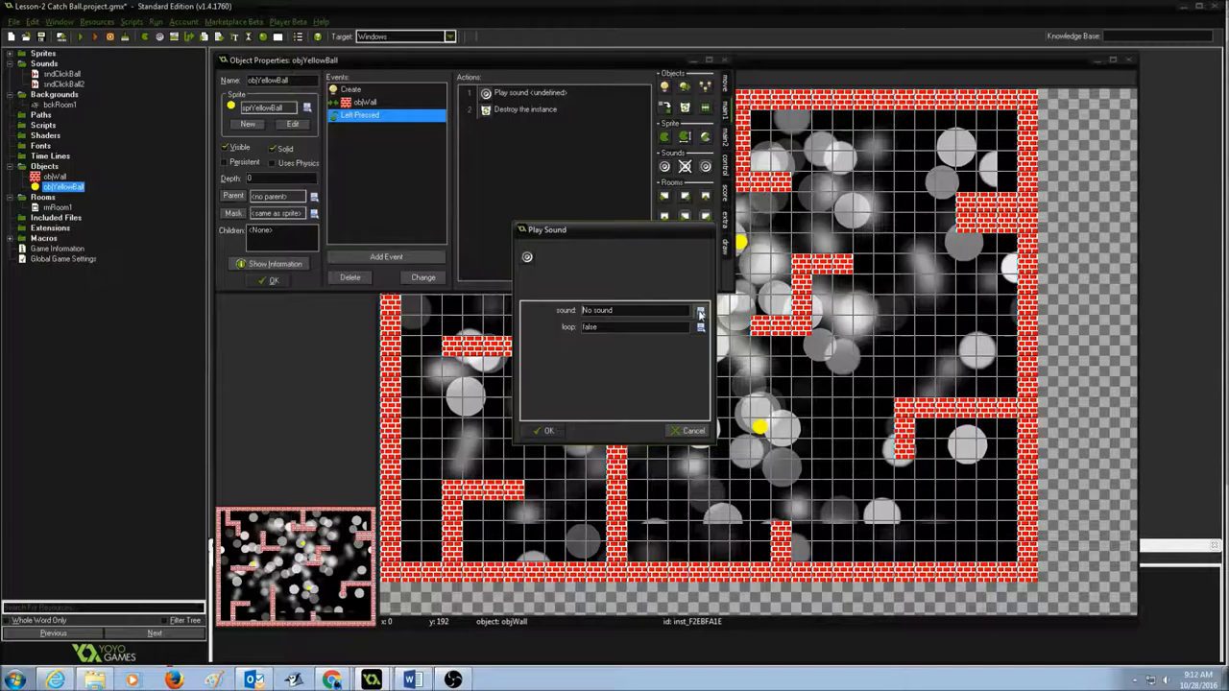
Step: Set the Play Sound action to sndClickBall and confirm it
{"action": "left_click", "coordinate": [701, 311]}
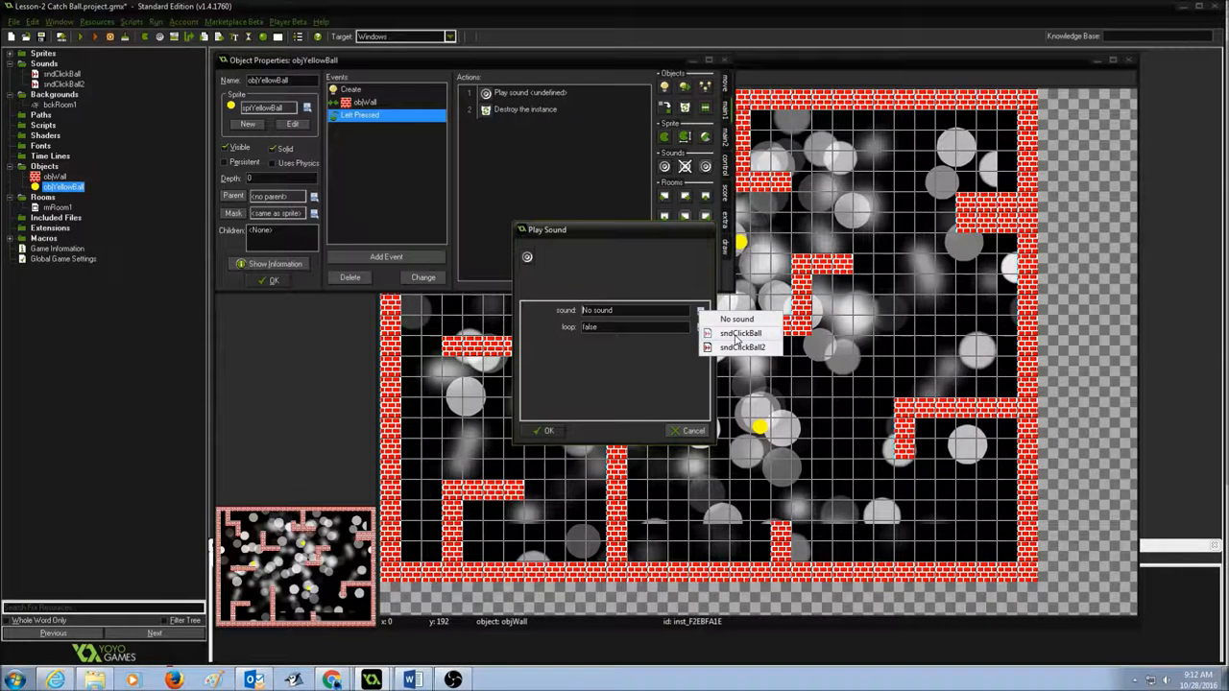
{"action": "left_click", "coordinate": [740, 333]}
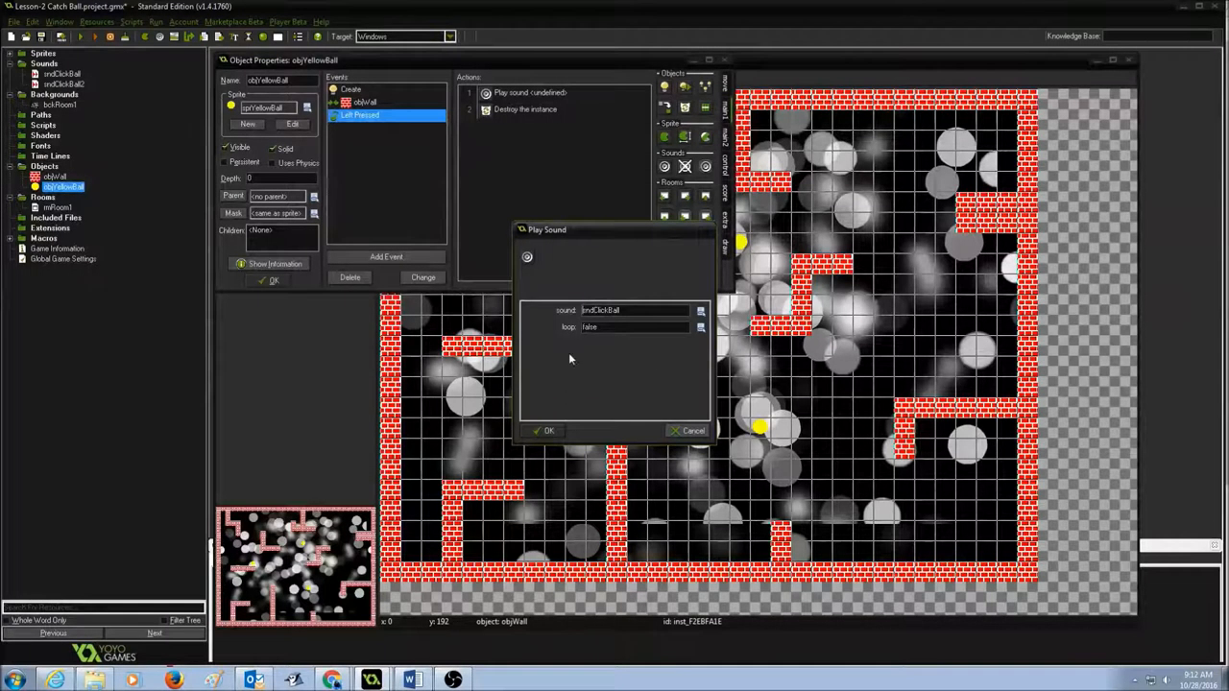
{"action": "mouse_move", "coordinate": [571, 339]}
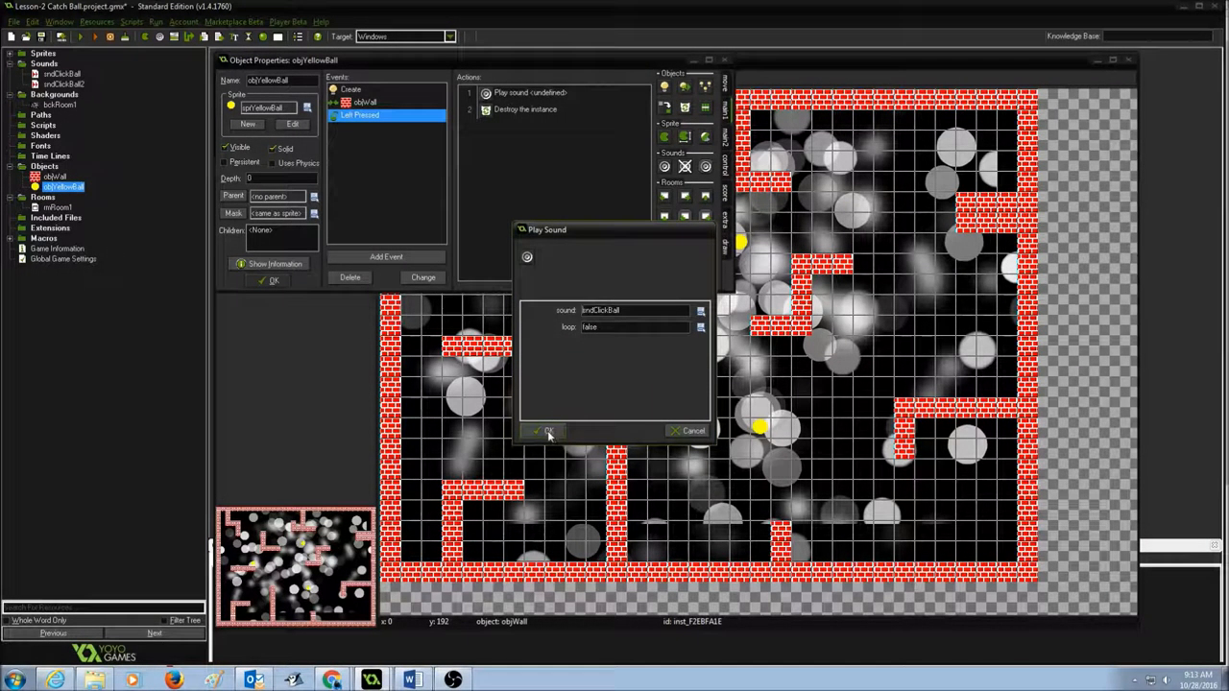
{"action": "left_click", "coordinate": [540, 430]}
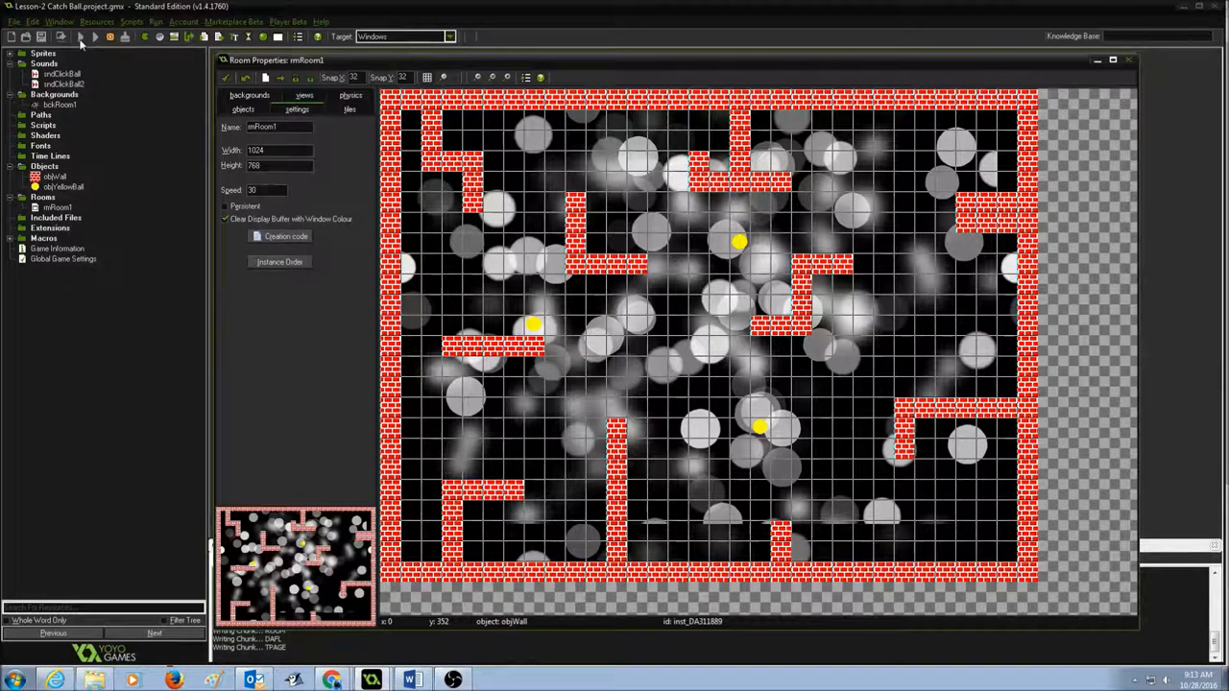
Step: Test-run the Catch Ball game from the toolbar's green Run arrow
{"action": "left_click", "coordinate": [94, 37]}
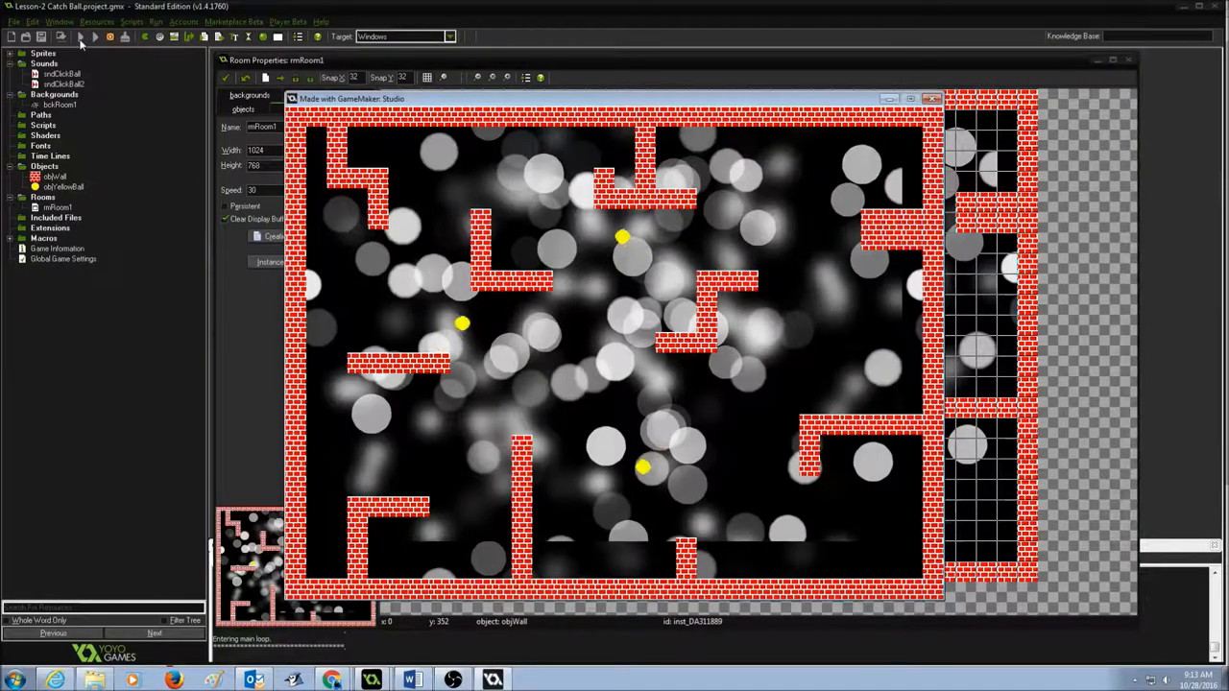